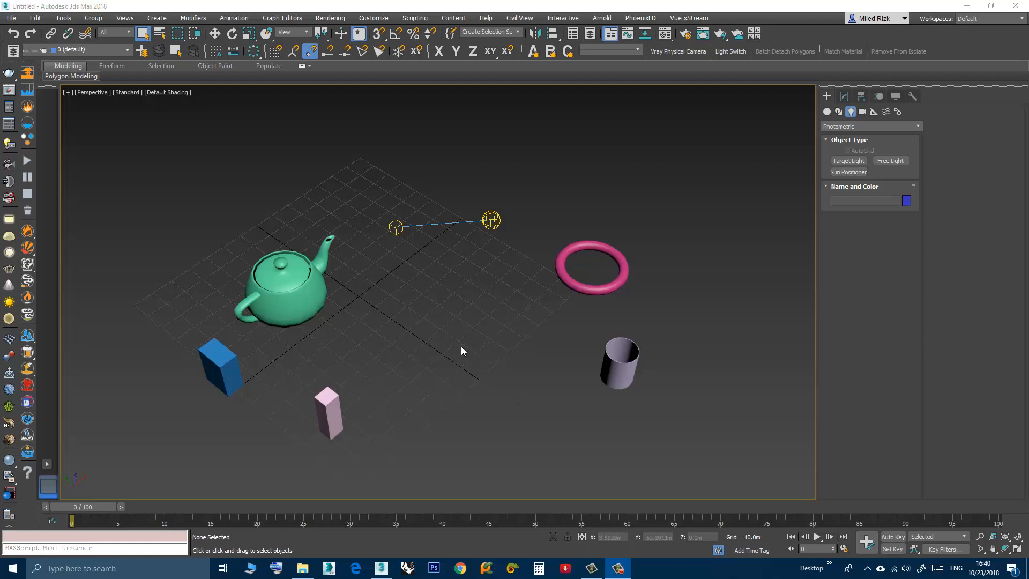
mouse_move(448, 340)
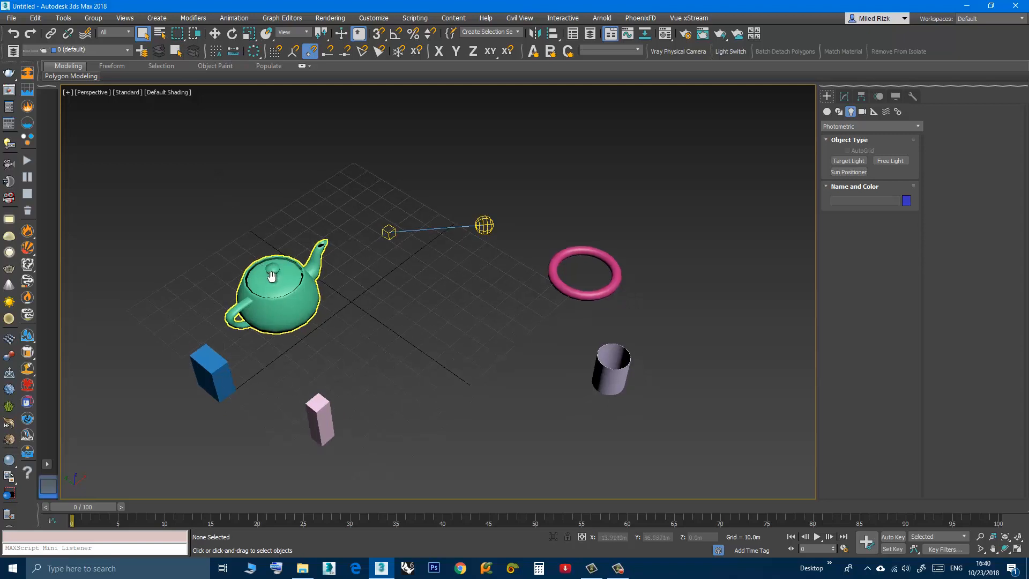
Open Customize User Interface on the Keyboard tab and browse the Category dropdown.
click(202, 118)
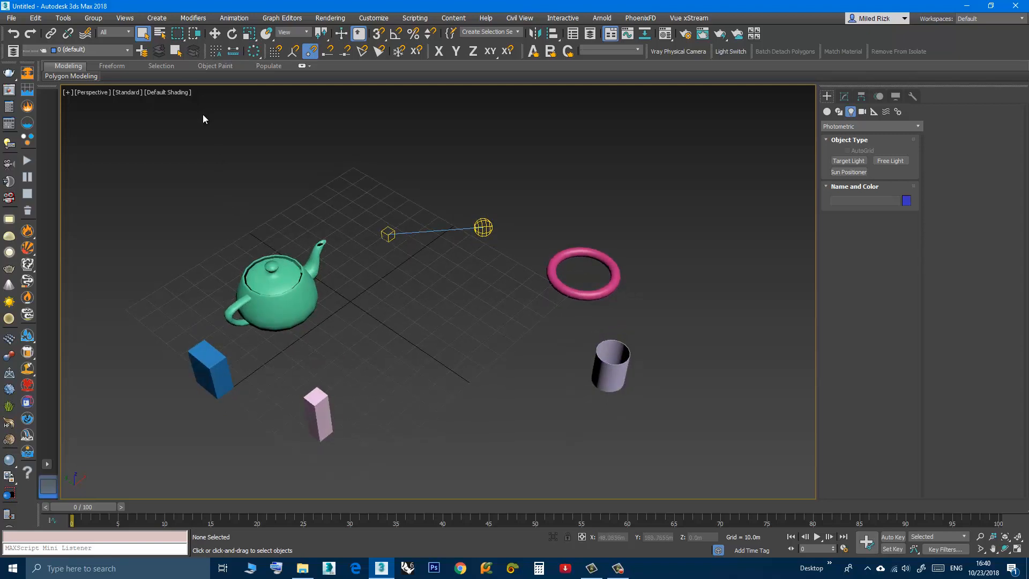
mouse_move(176, 33)
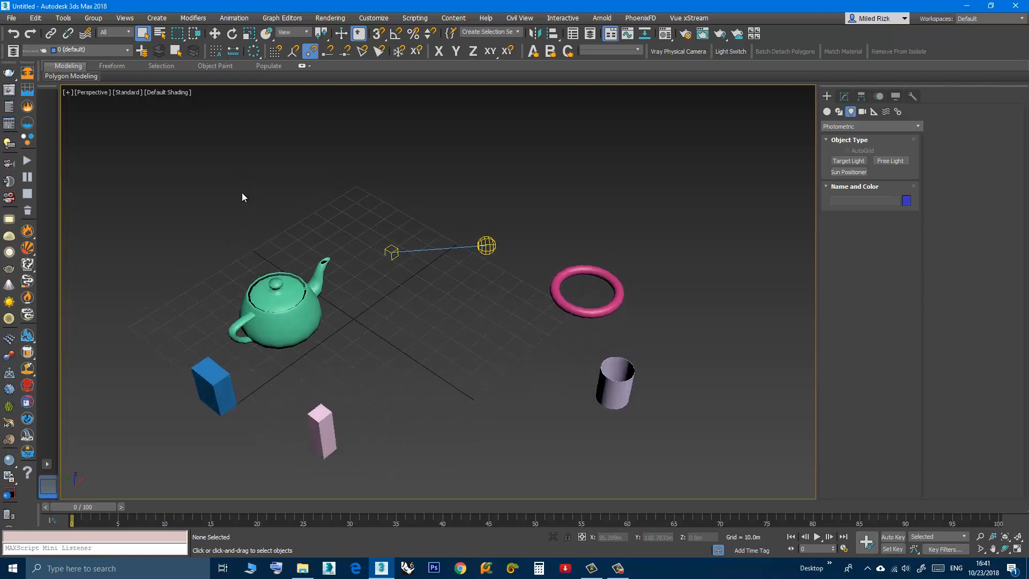
mouse_move(246, 214)
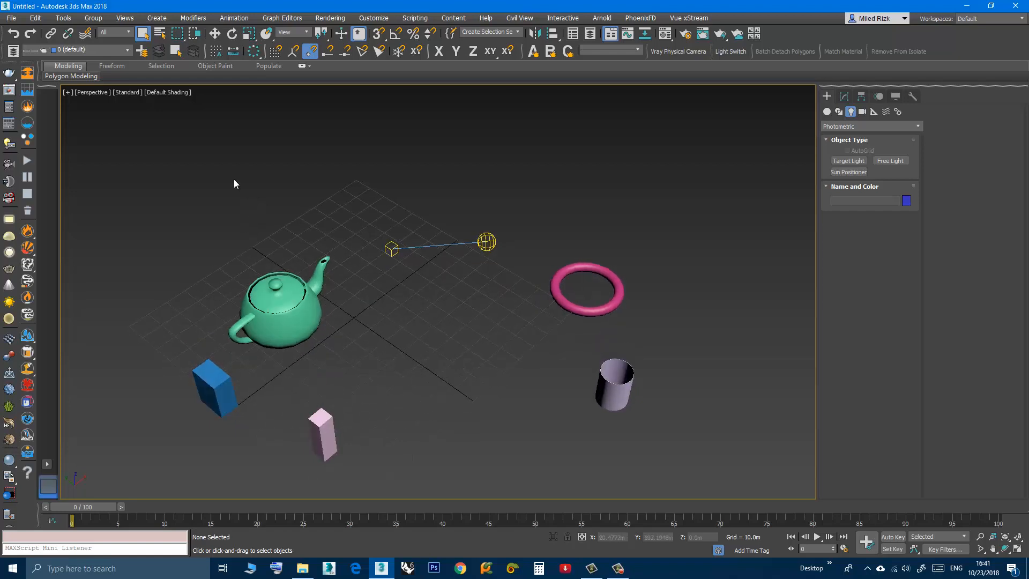
mouse_move(237, 174)
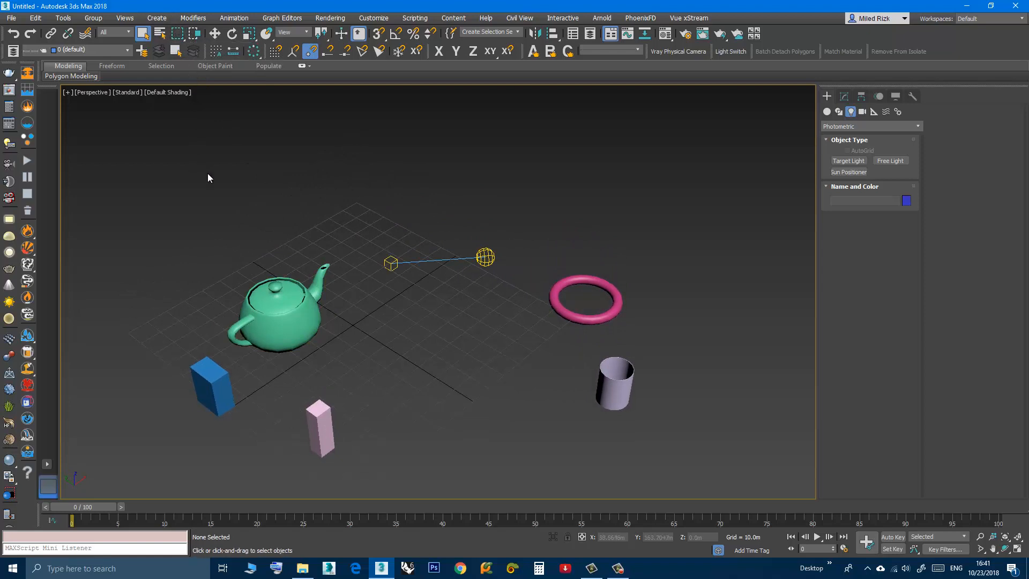
mouse_move(232, 210)
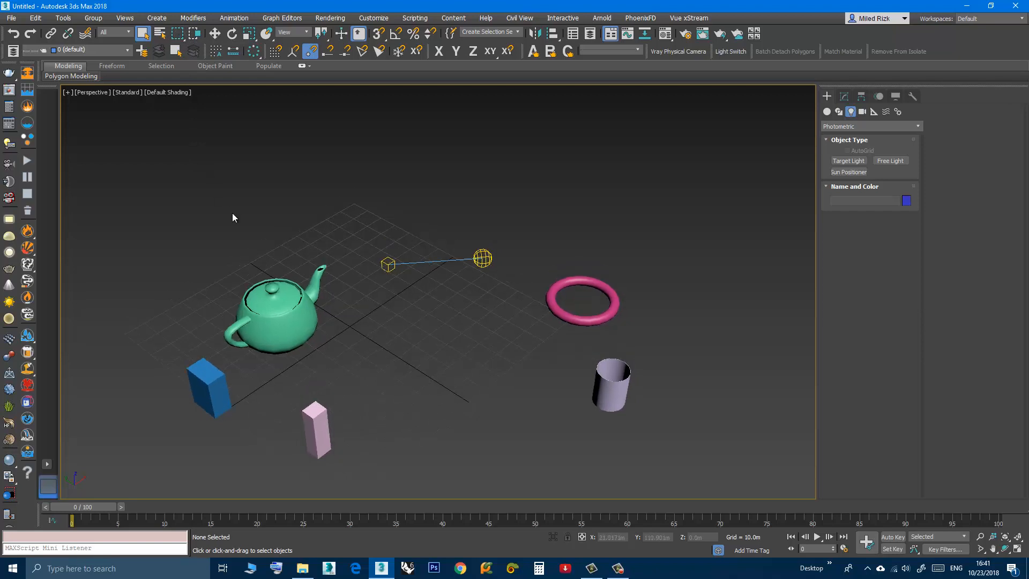
mouse_move(182, 41)
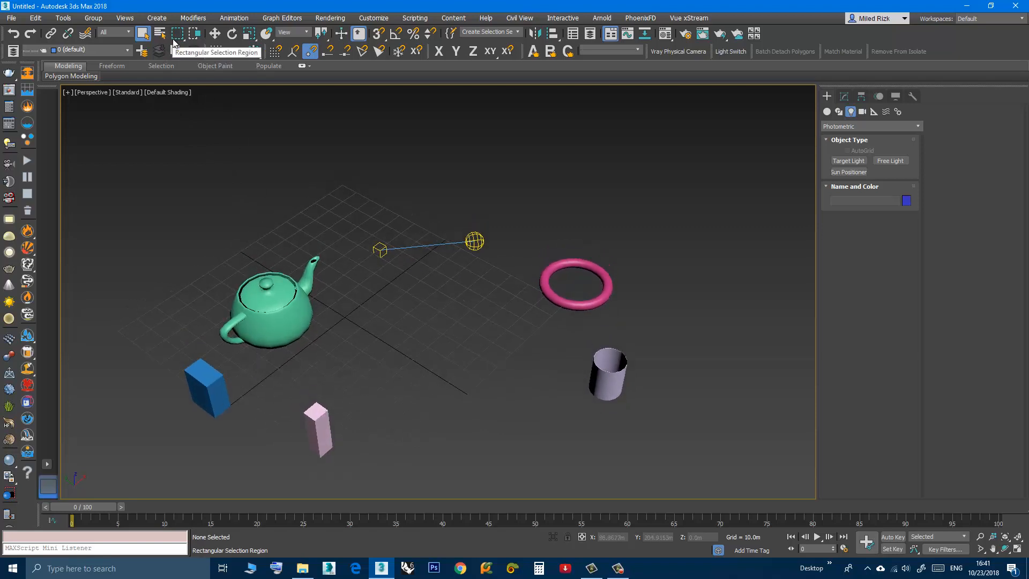
mouse_move(182, 44)
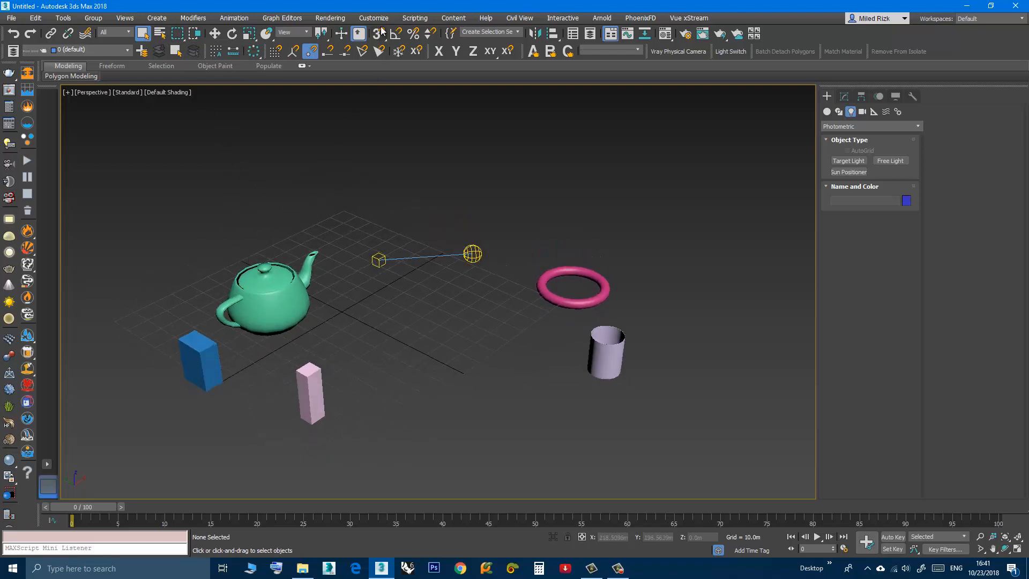
click(373, 18)
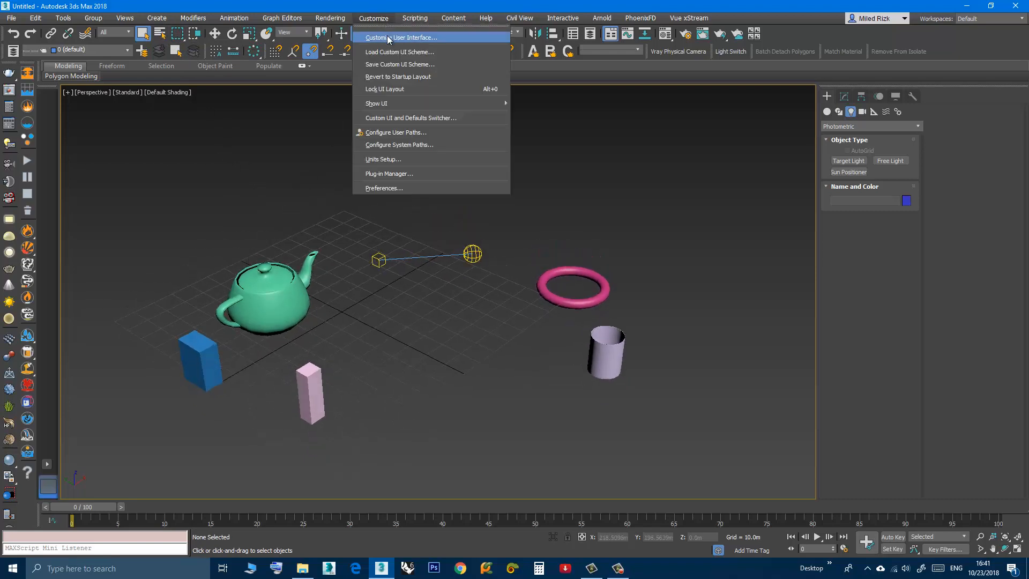
click(377, 164)
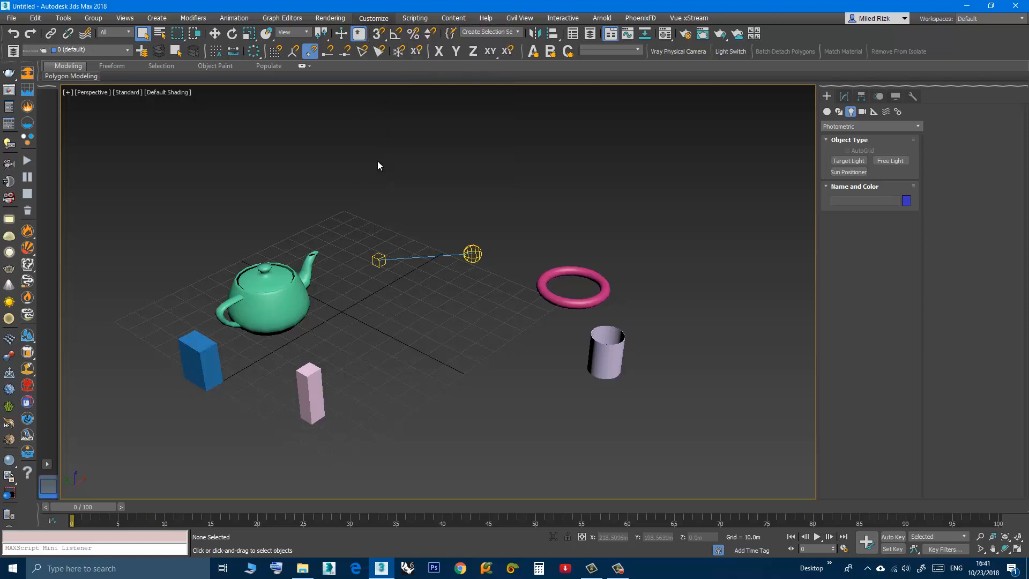
click(373, 18)
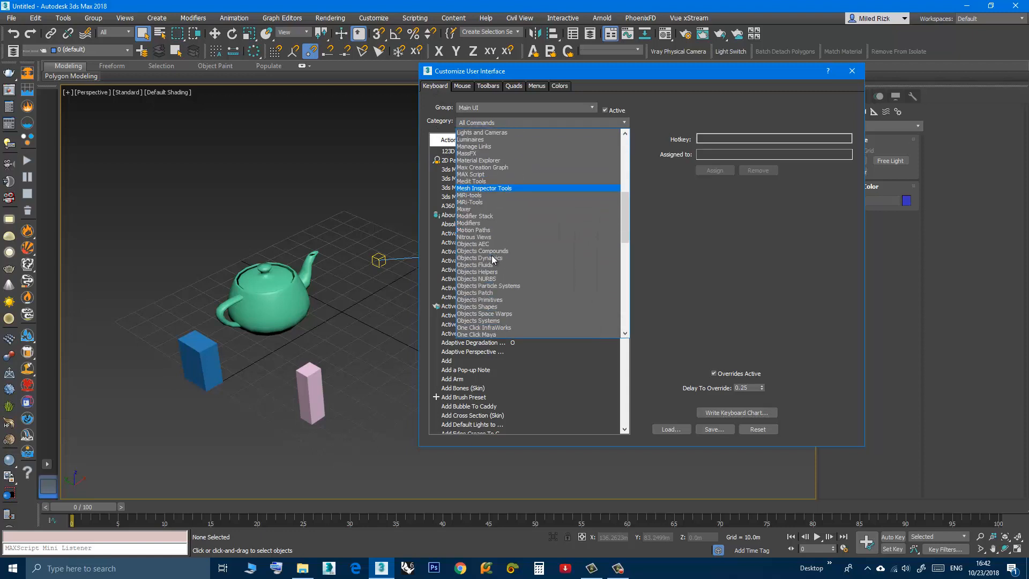
scroll(down, 3)
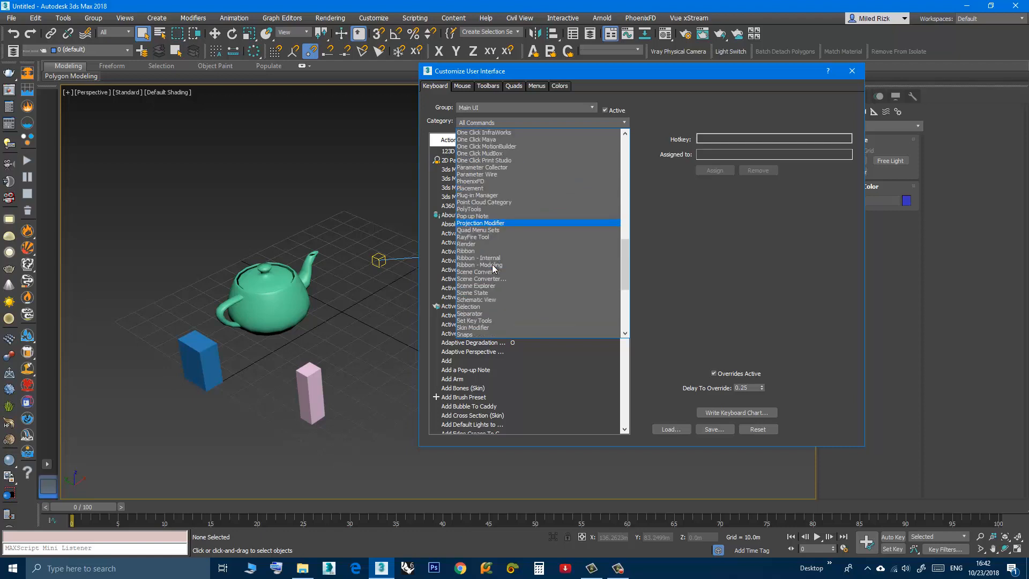
Choose the Selection category to list Smart Select (Q) and Select Object.
click(541, 123)
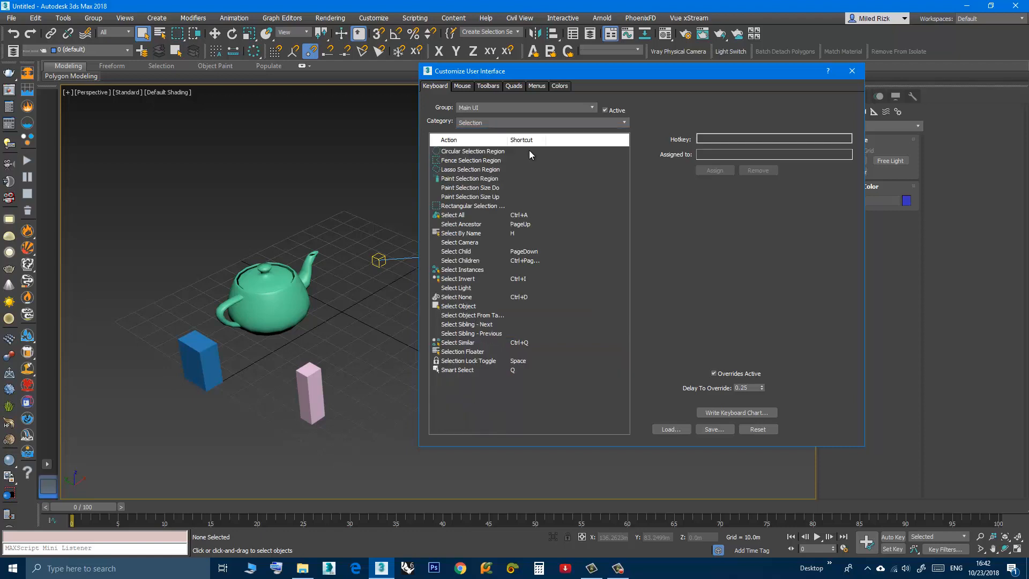
mouse_move(514, 374)
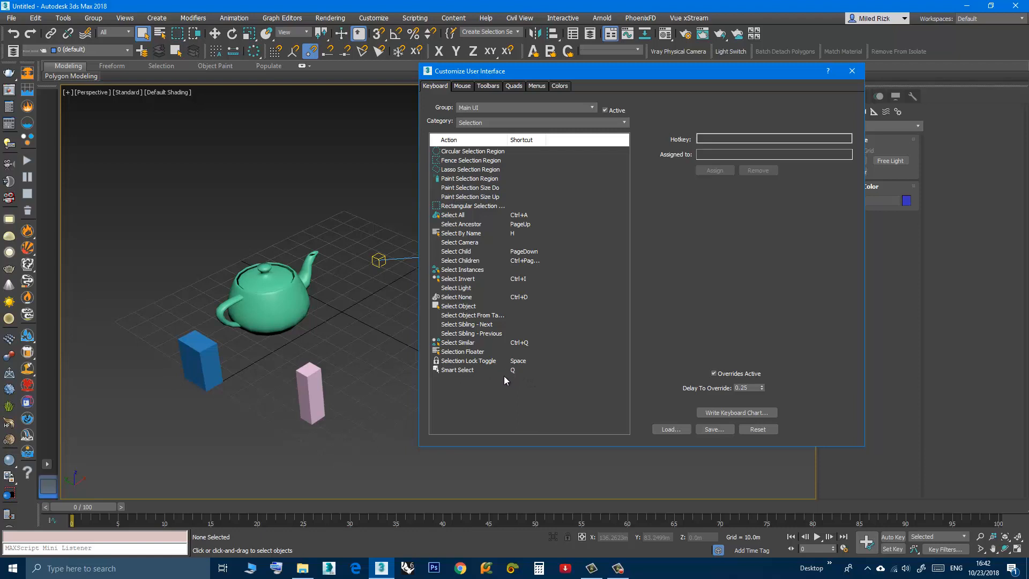
mouse_move(472, 374)
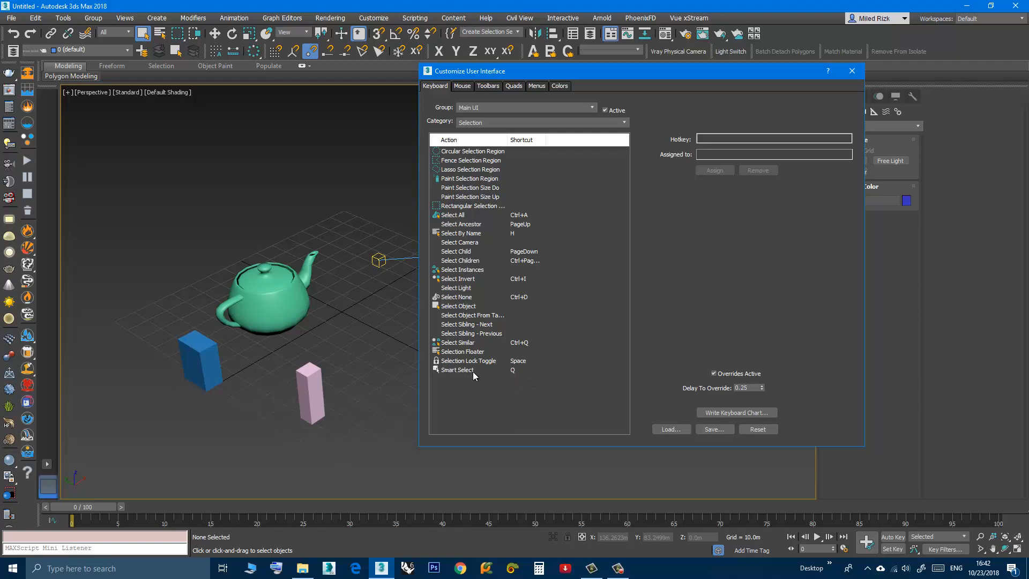
mouse_move(454, 373)
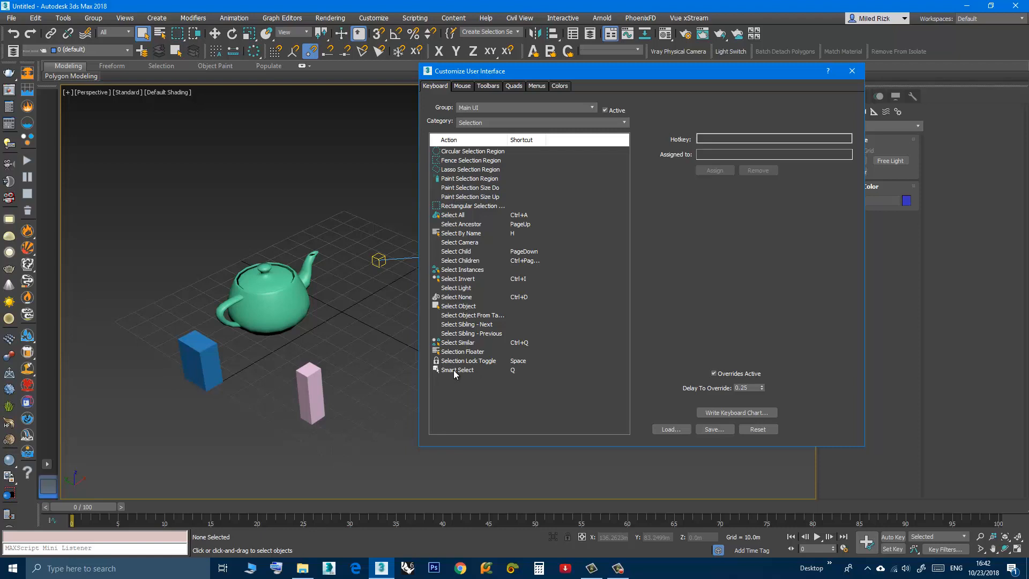
mouse_move(456, 316)
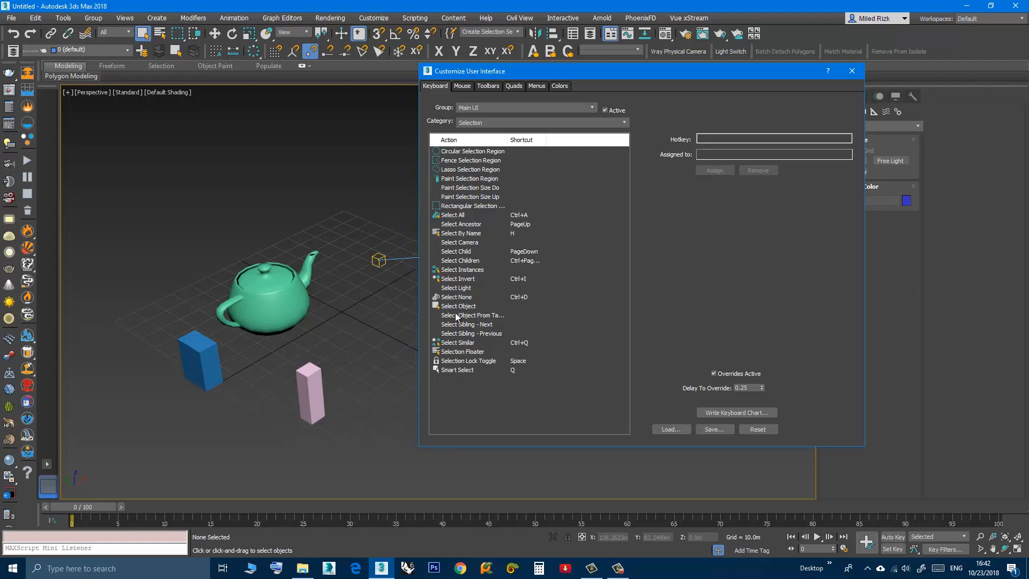
Assign hotkey Q to Select Object, replacing Smart Select's binding.
click(458, 306)
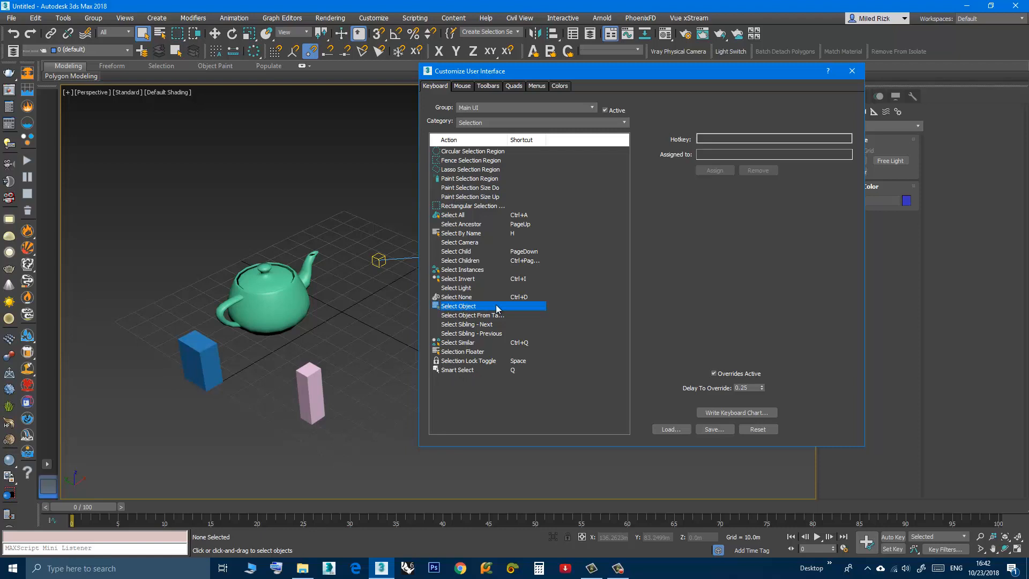
click(772, 138)
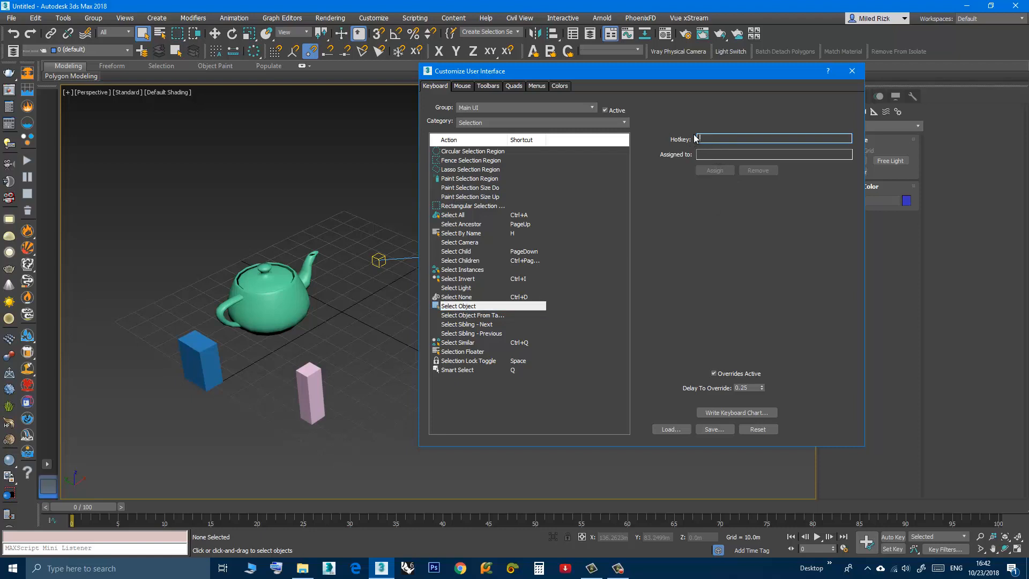
text(Q)
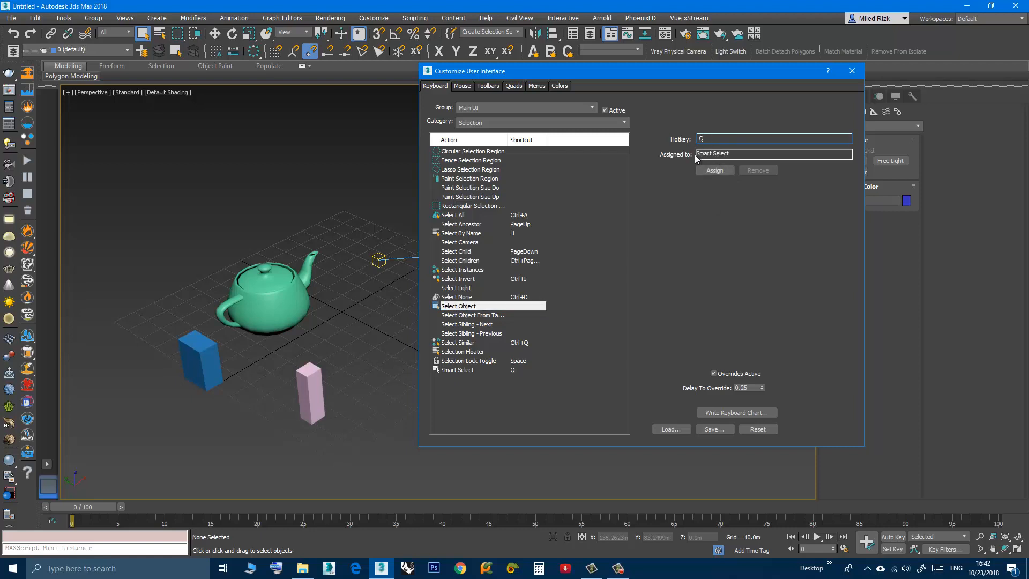
mouse_move(678, 160)
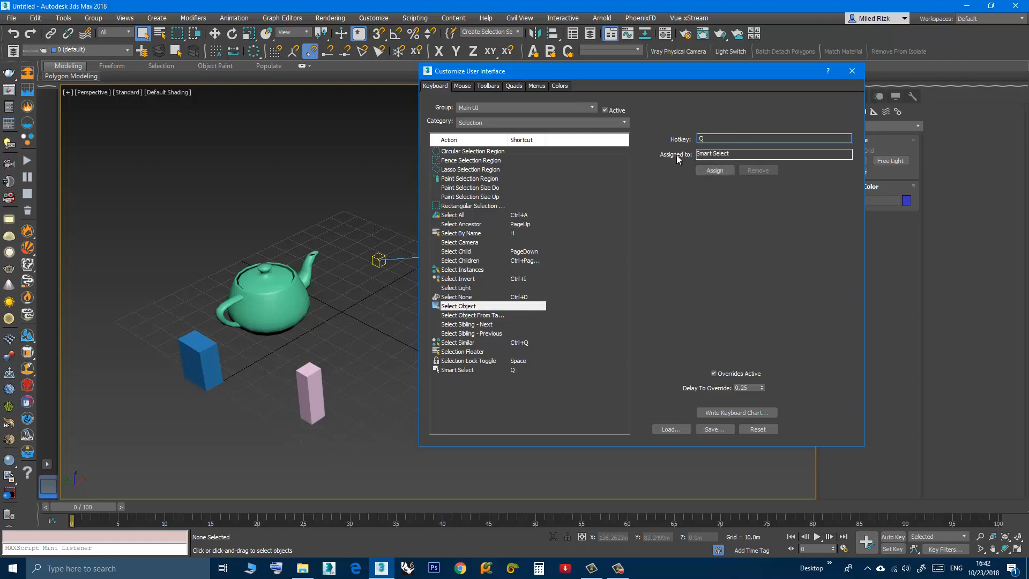
mouse_move(691, 158)
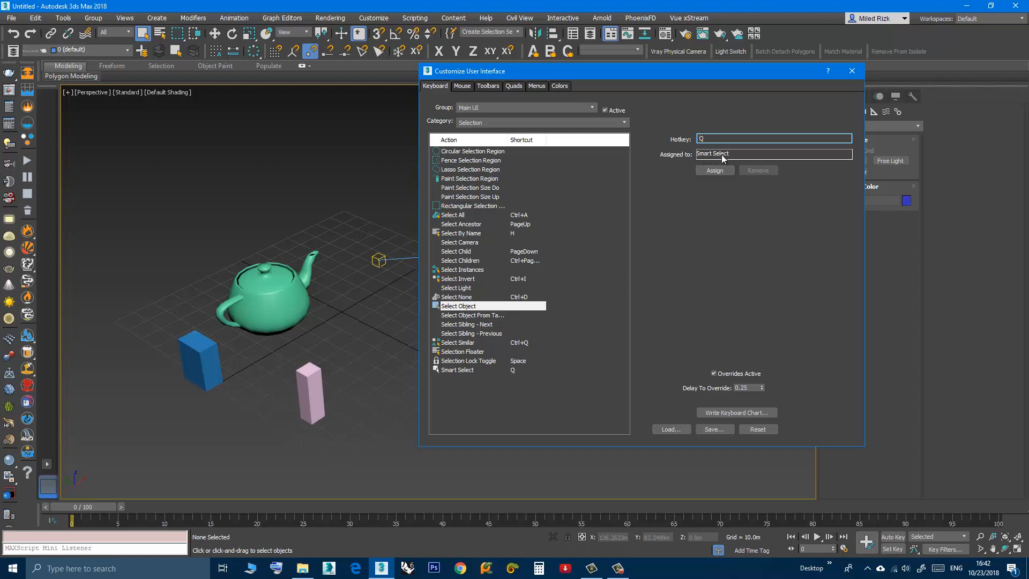
mouse_move(713, 170)
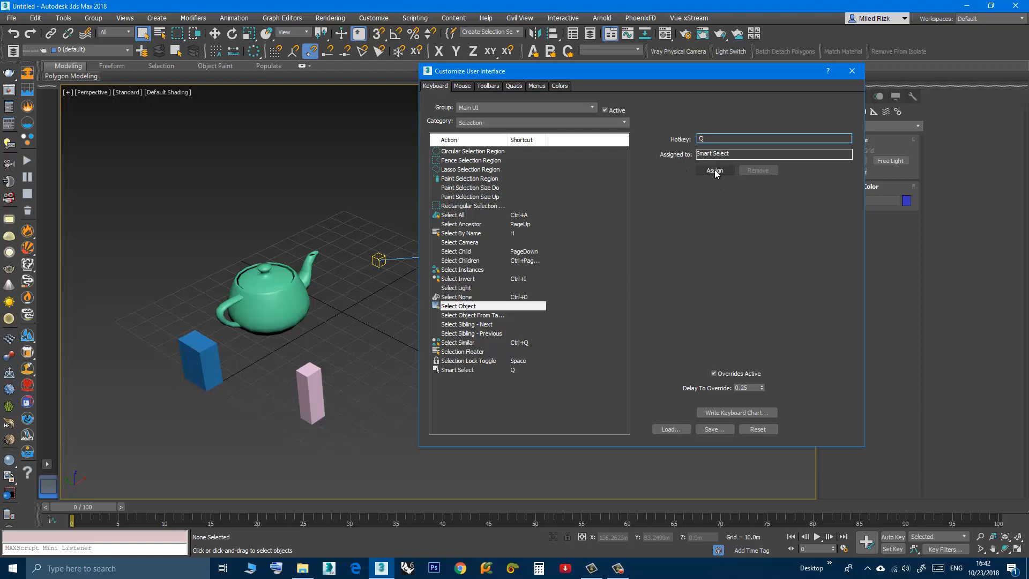
click(714, 170)
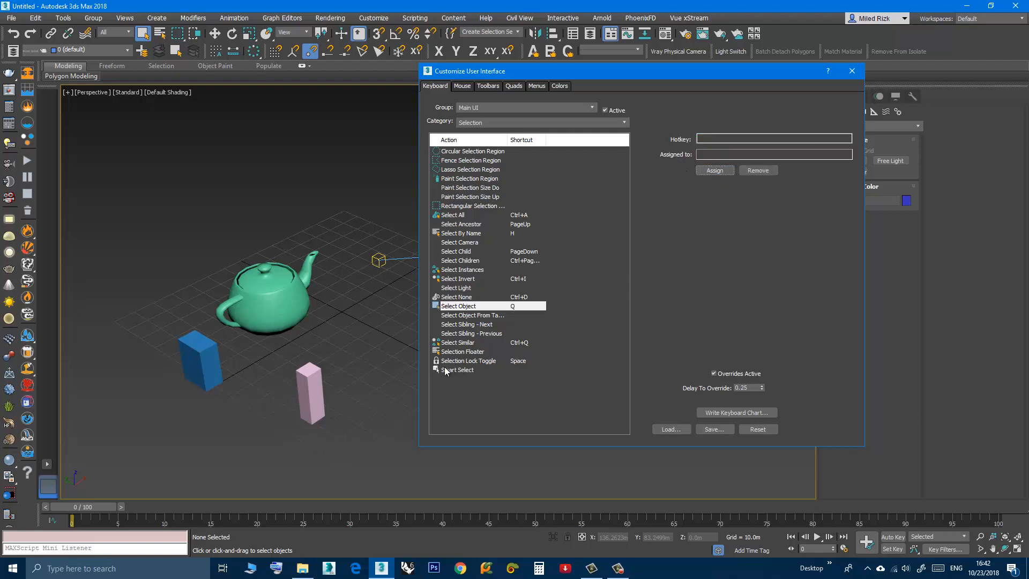
mouse_move(518, 375)
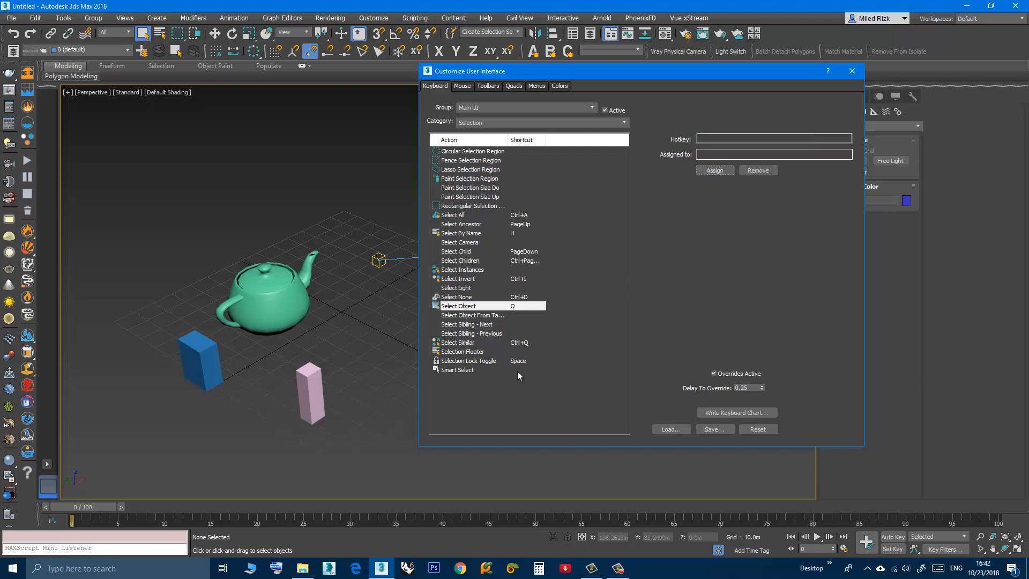
mouse_move(440, 313)
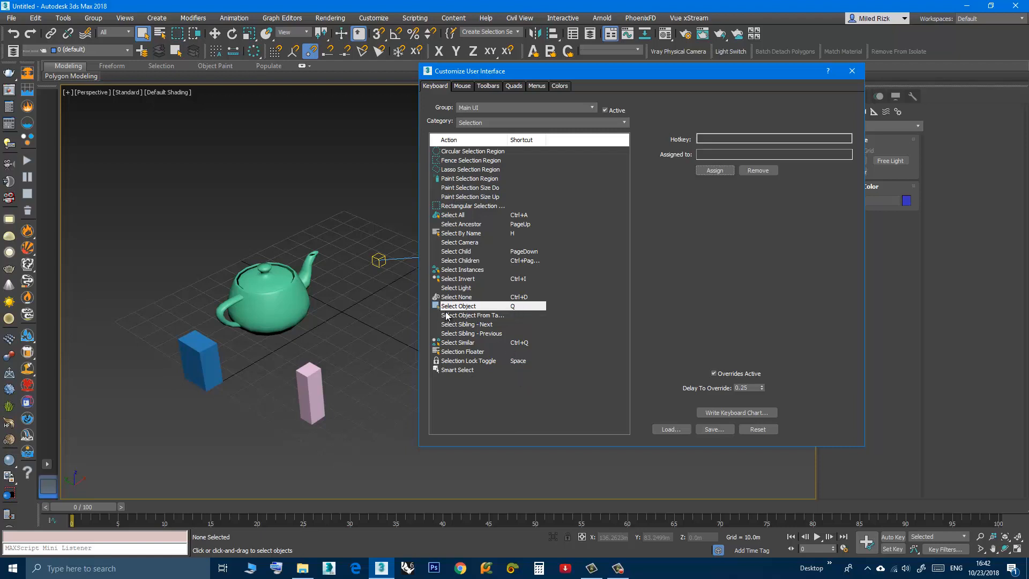
mouse_move(483, 308)
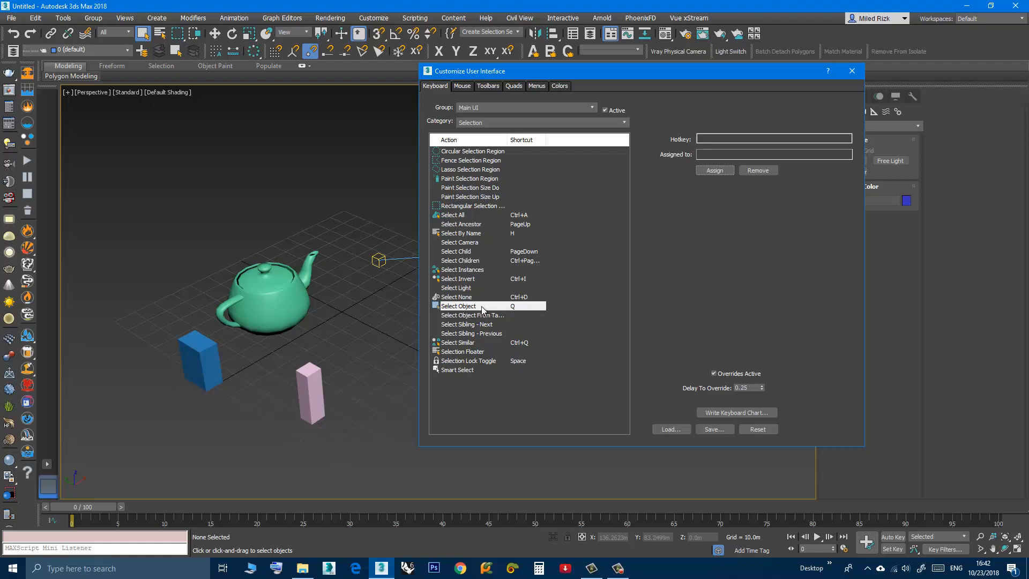
Close Customize User Interface and pick Rectangular Selection Region from the toolbar flyout.
click(850, 72)
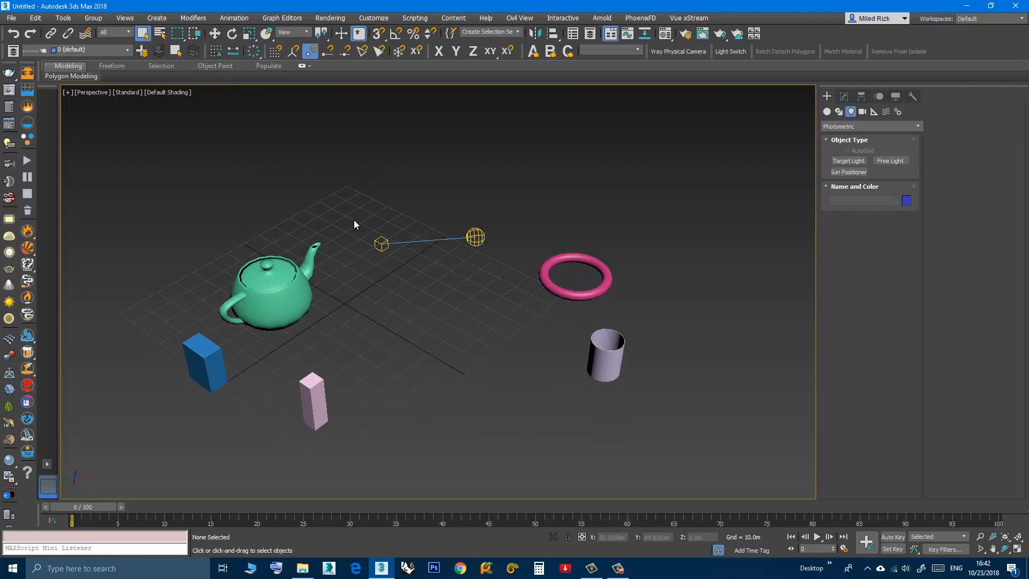
mouse_move(359, 239)
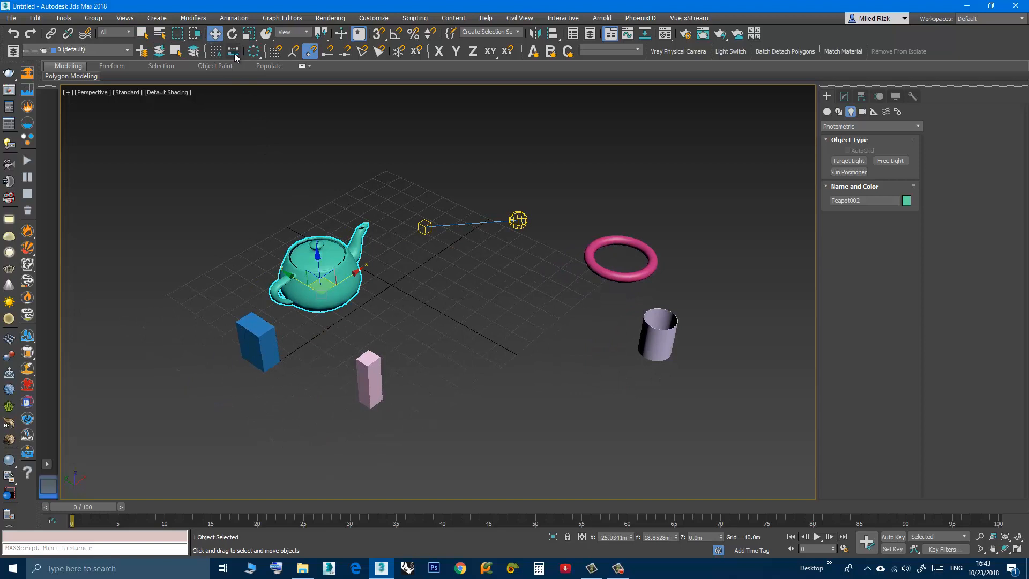
mouse_move(195, 34)
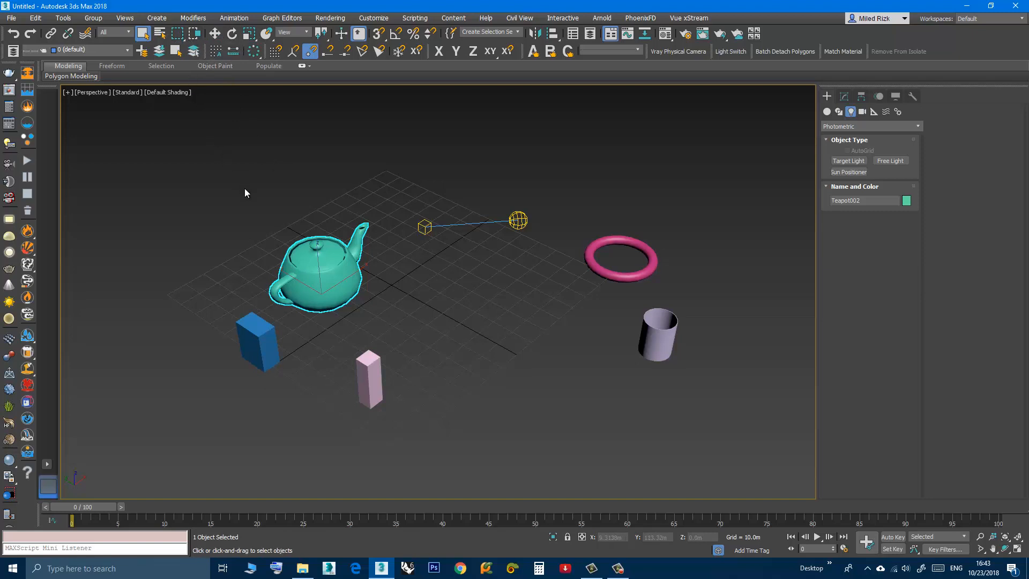
mouse_move(188, 73)
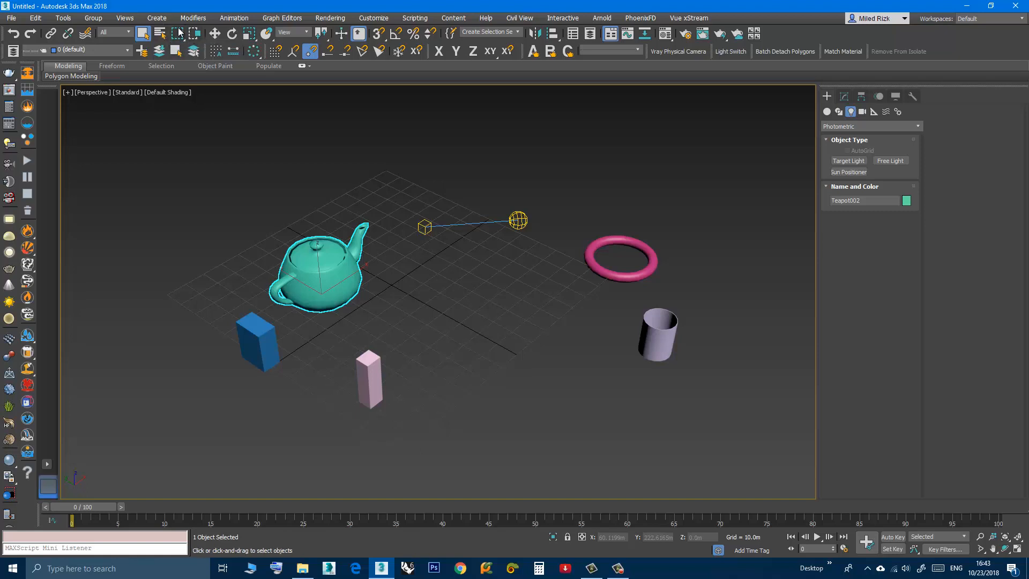
mouse_move(190, 50)
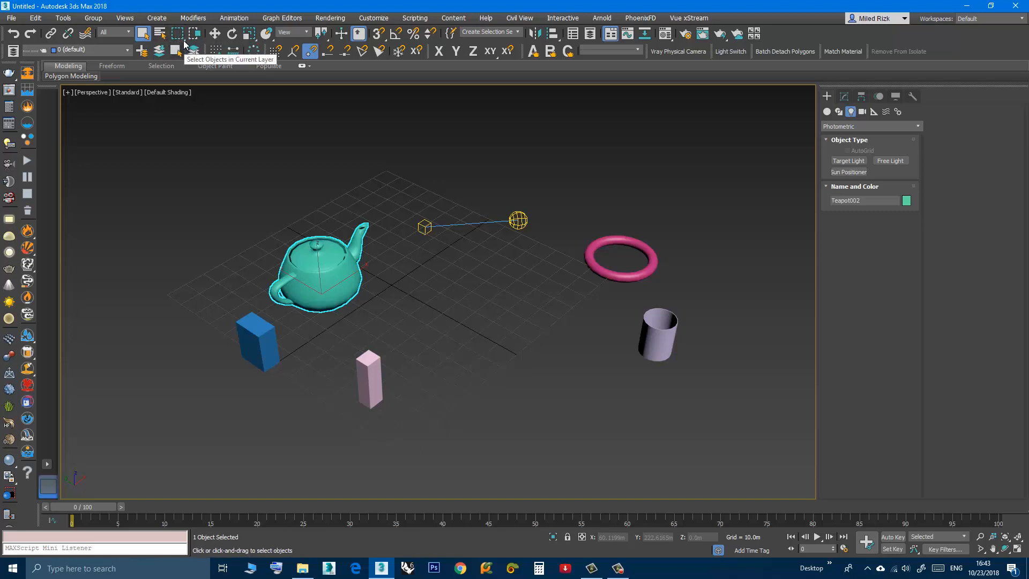
mouse_move(179, 39)
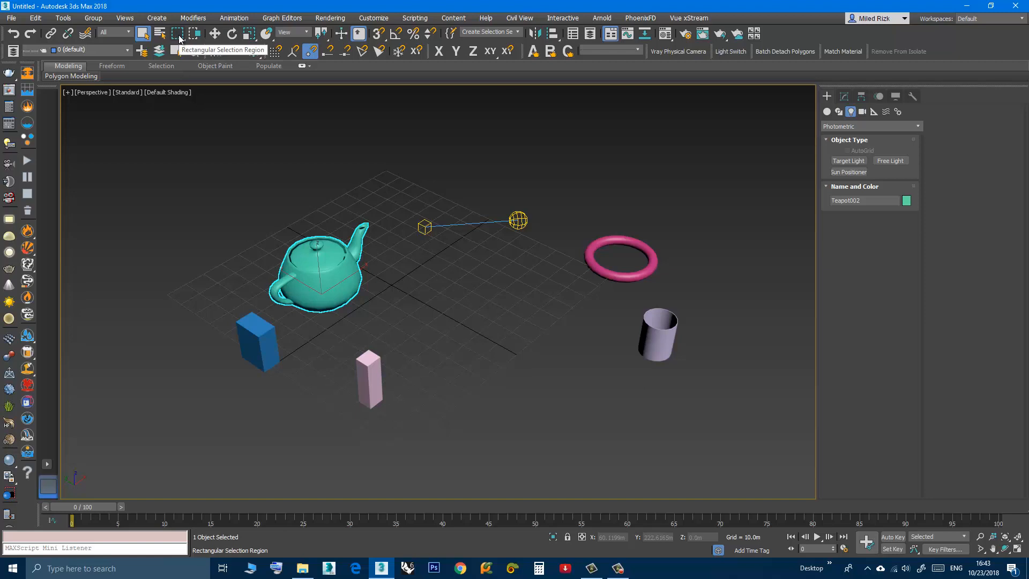
click(179, 33)
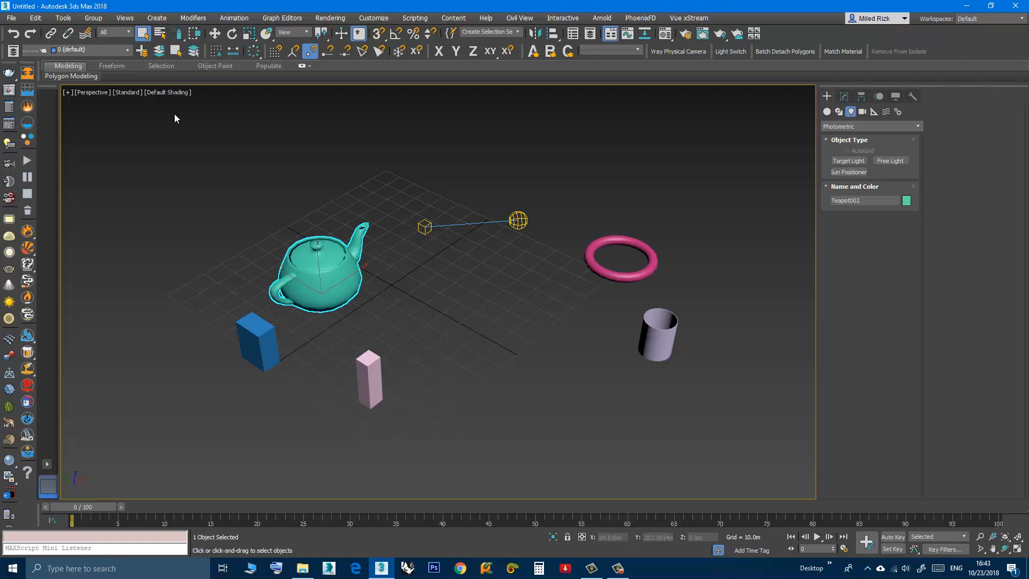
mouse_move(266, 190)
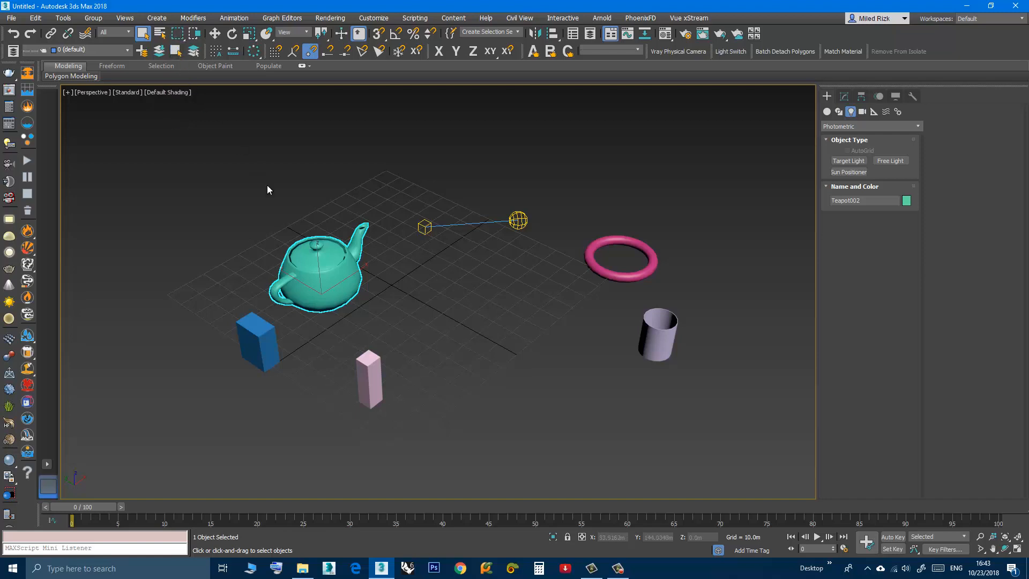